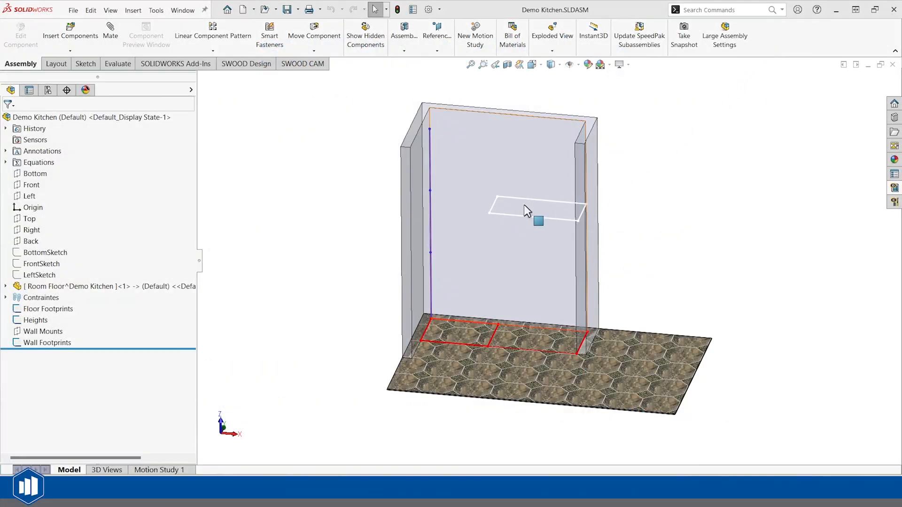
Inspect the floor and wall footprint sketches, then insert a copy of Floor Double Door
left_click(47, 308)
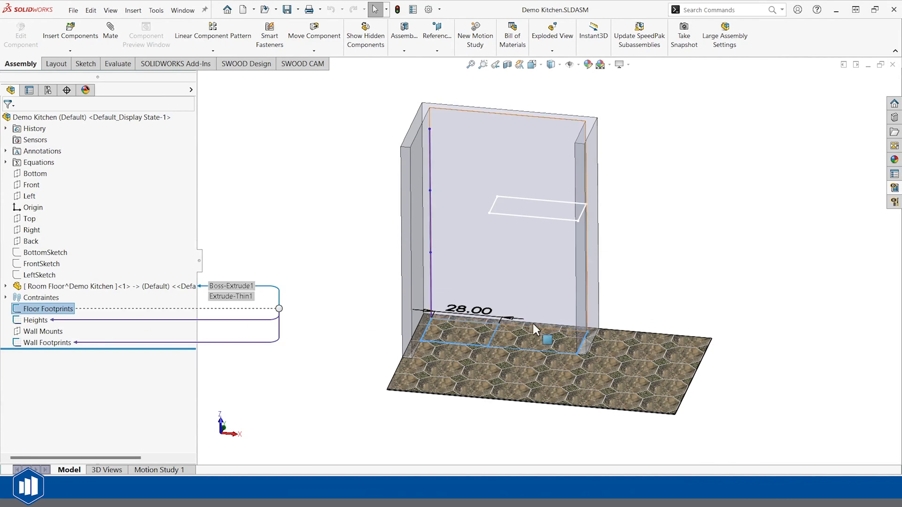
left_click(34, 320)
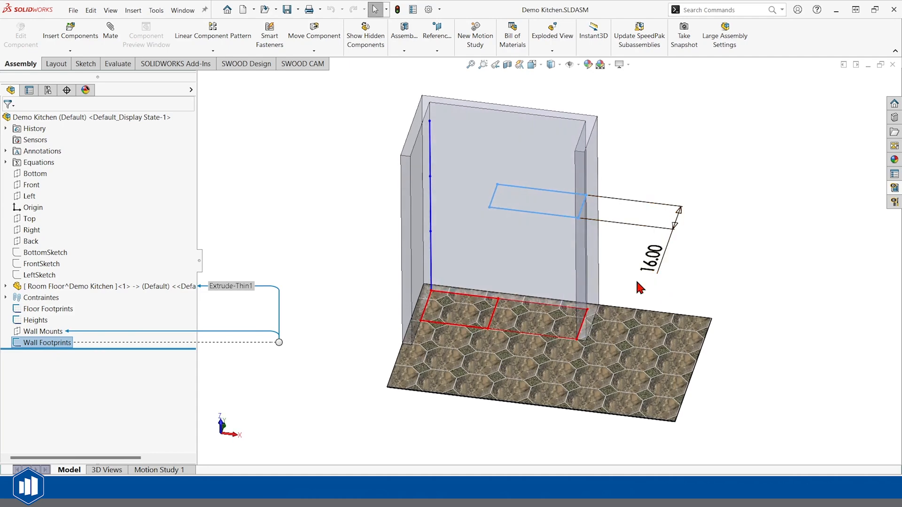
mouse_move(596, 171)
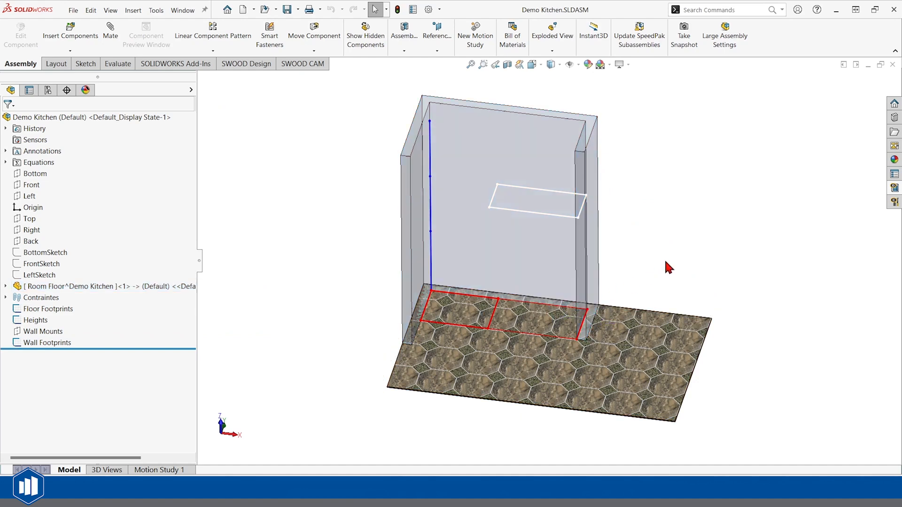
mouse_move(895, 190)
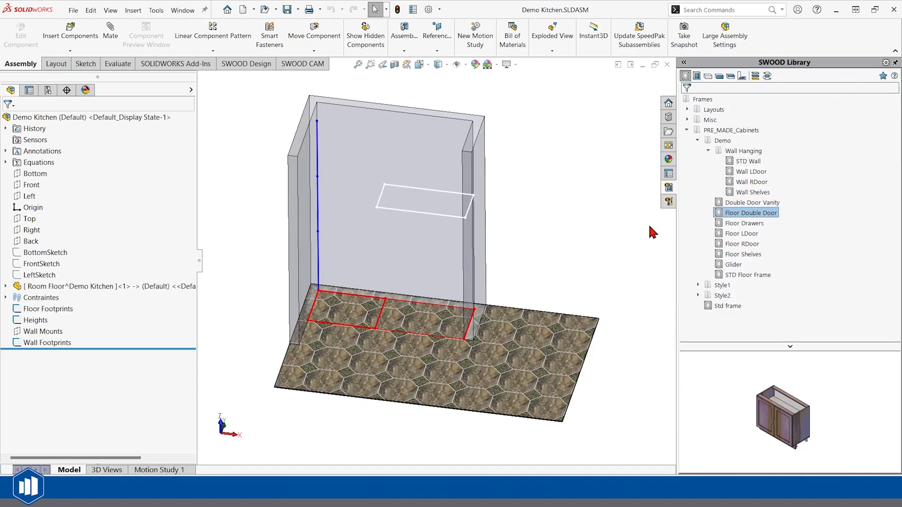
mouse_move(732, 204)
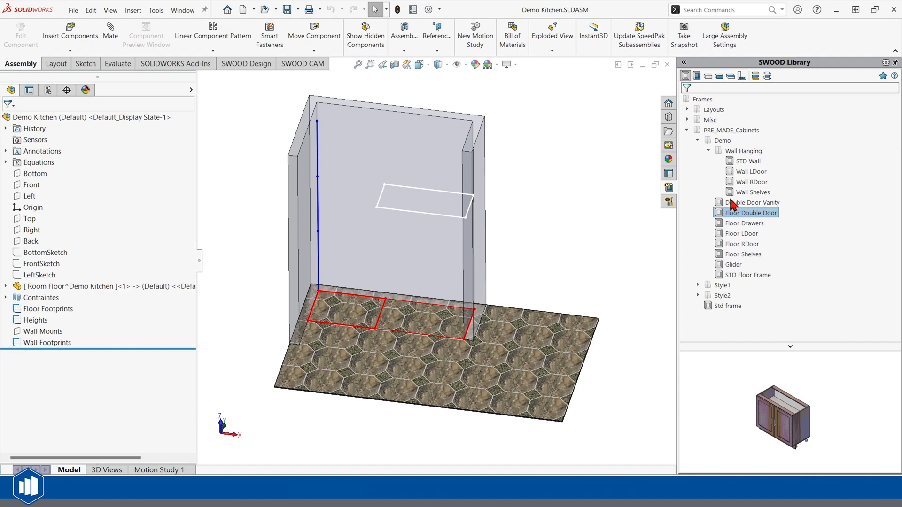
right_click(749, 213)
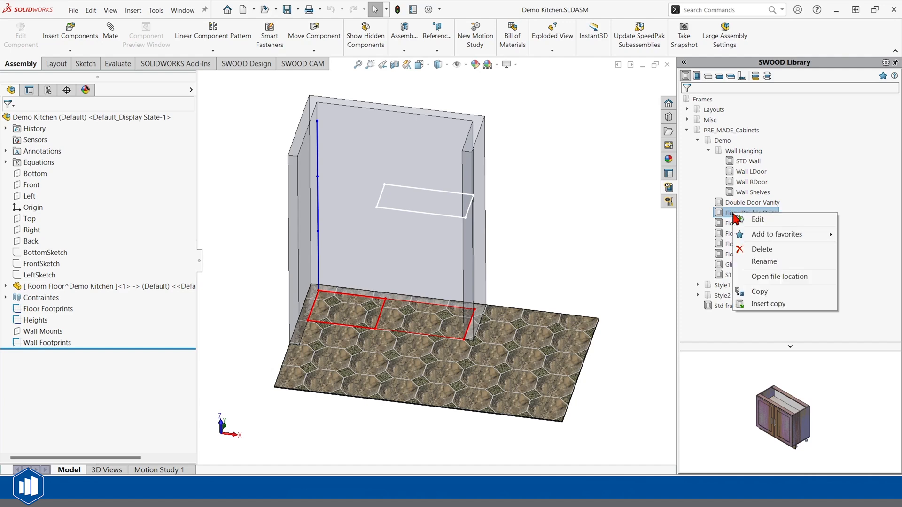
mouse_move(763, 310)
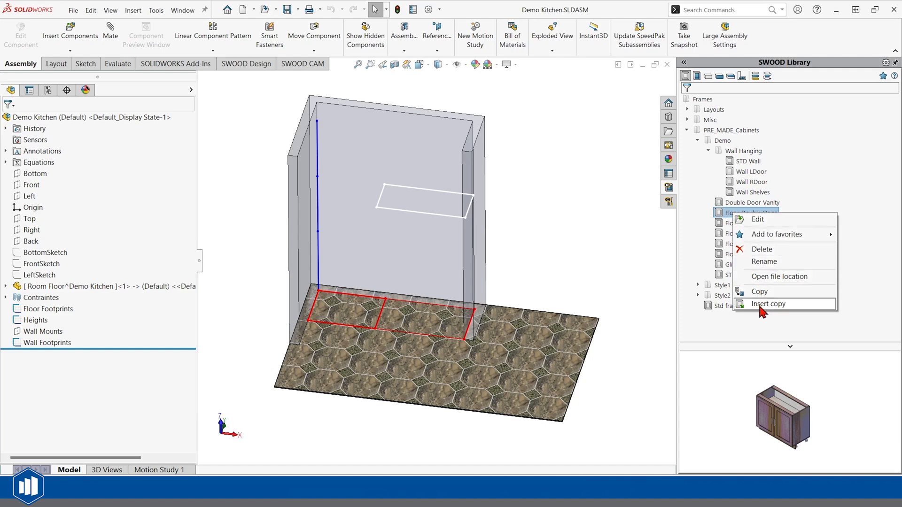
left_click(768, 304)
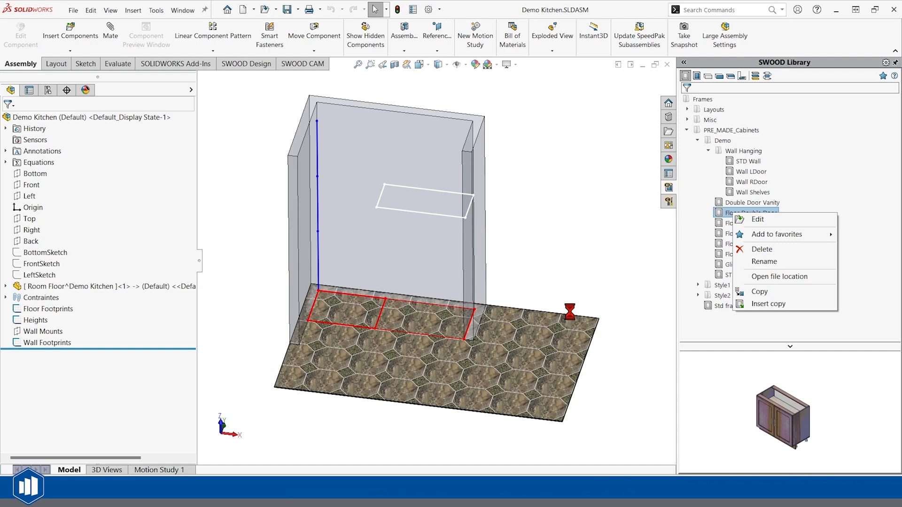
mouse_move(569, 318)
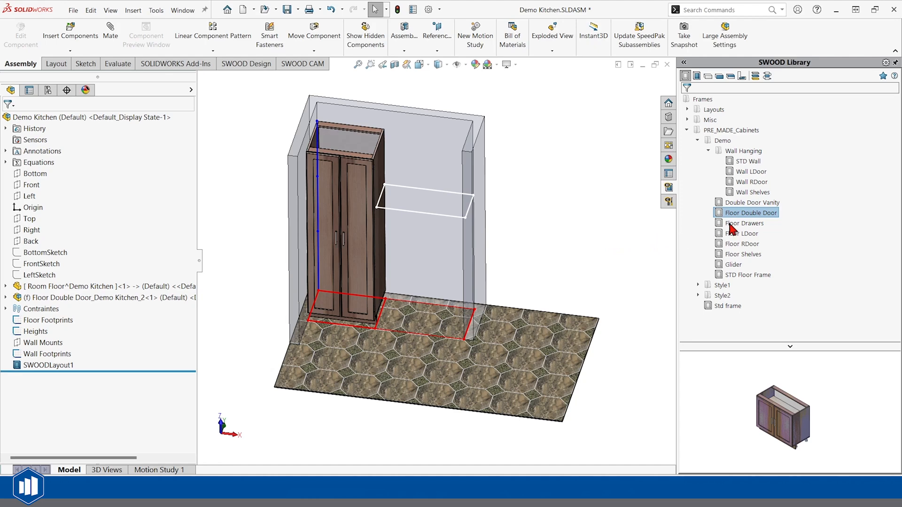
Insert a copy of Double Door Vanity onto the right floor footprint
left_click(752, 203)
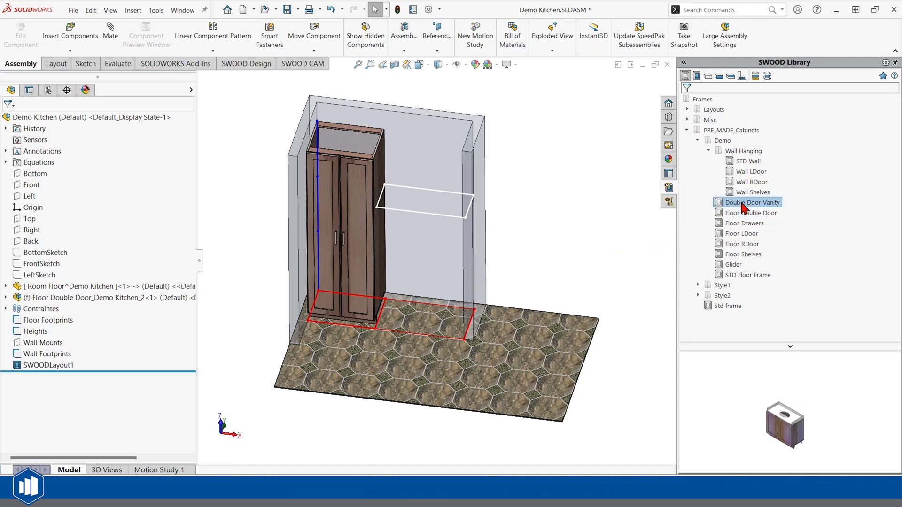
right_click(751, 201)
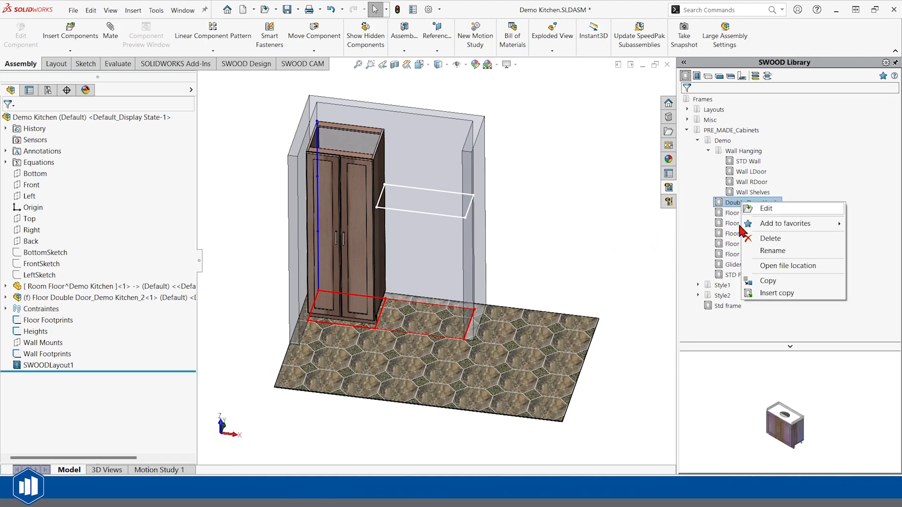
mouse_move(652, 312)
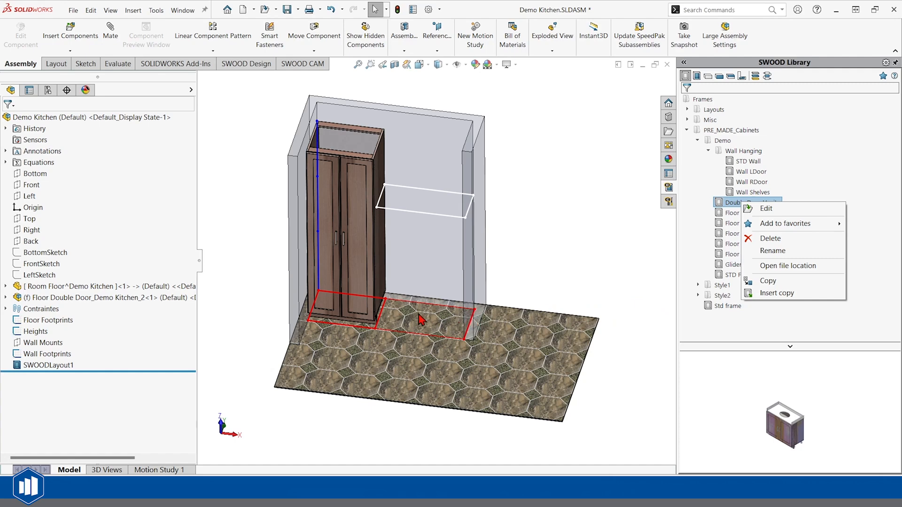
left_click(766, 208)
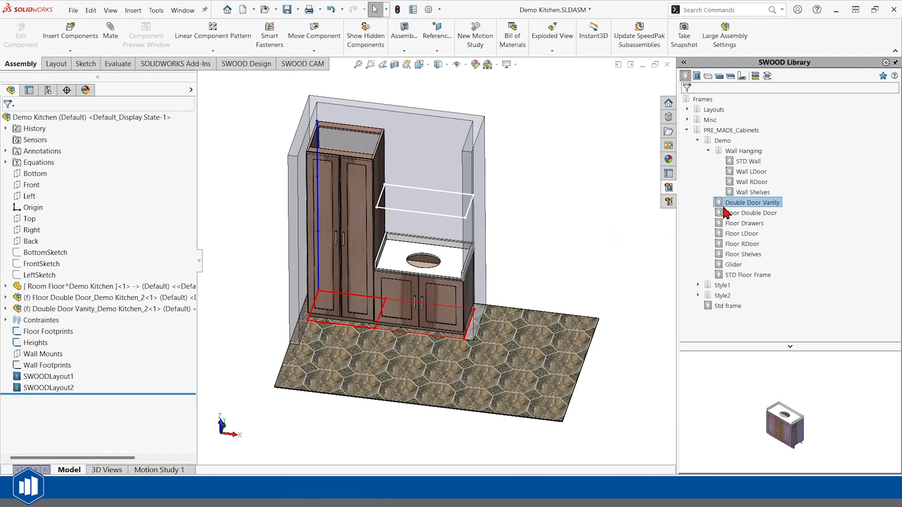
Insert a copy of Wall Shelves onto the wall mount rectangle above the vanity
right_click(746, 192)
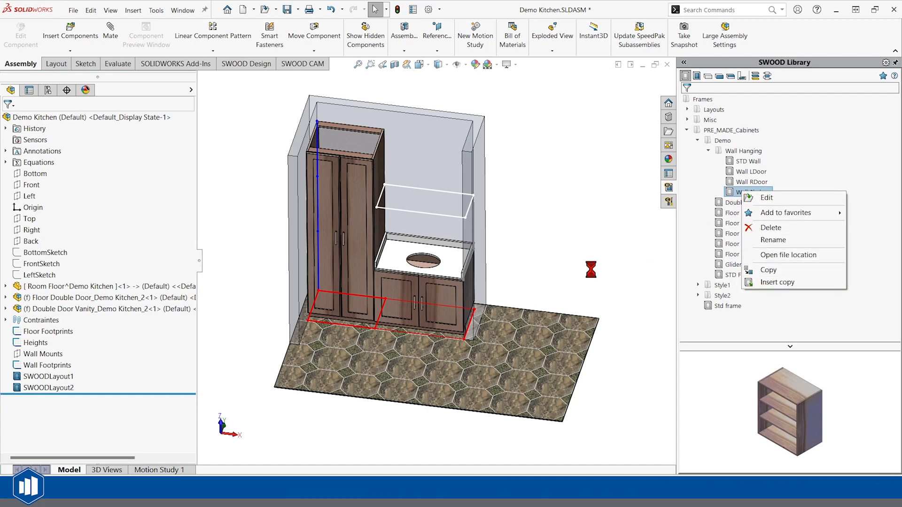
mouse_move(491, 266)
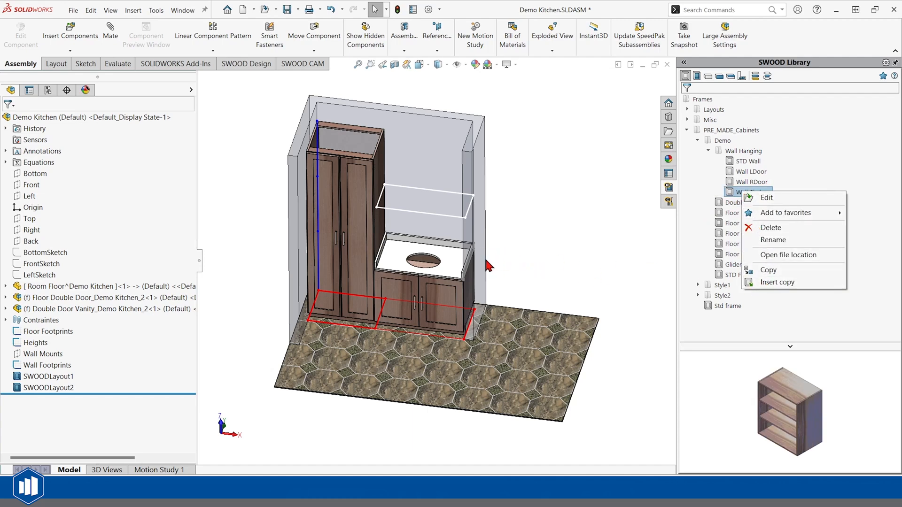
left_click(766, 198)
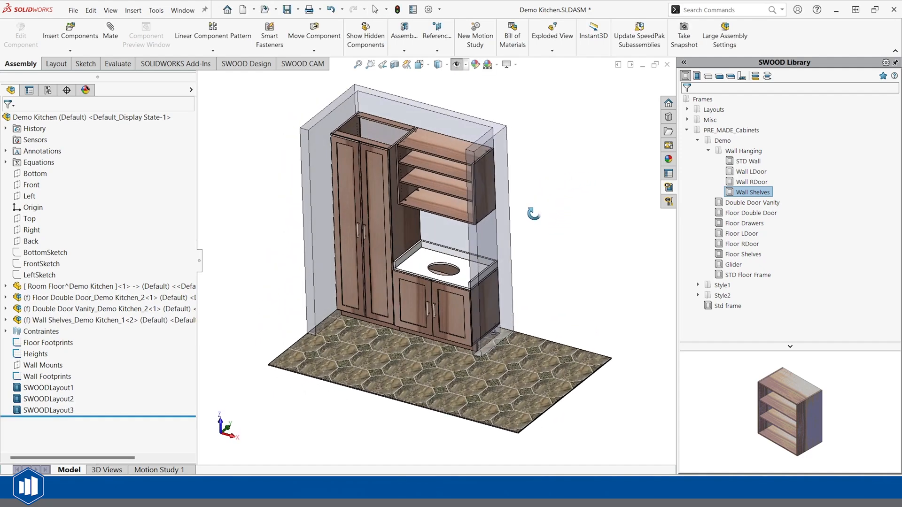
left_click(245, 64)
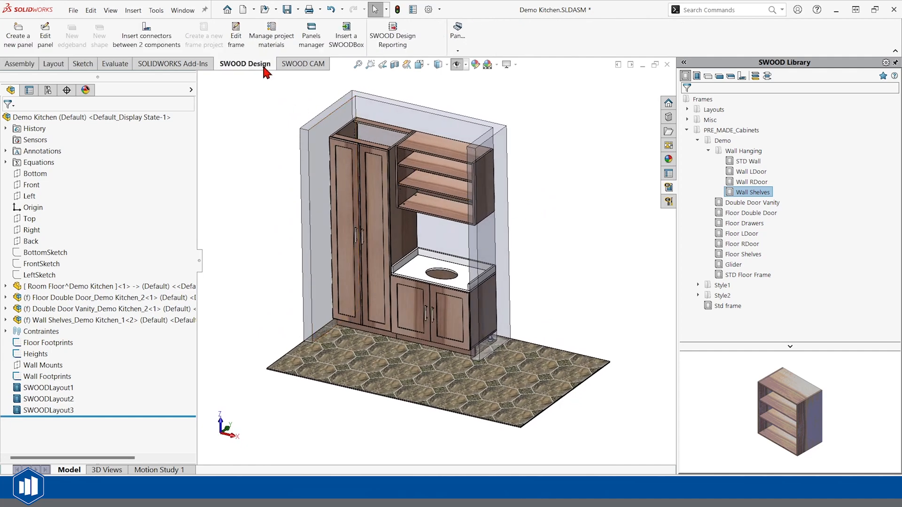
mouse_move(392, 33)
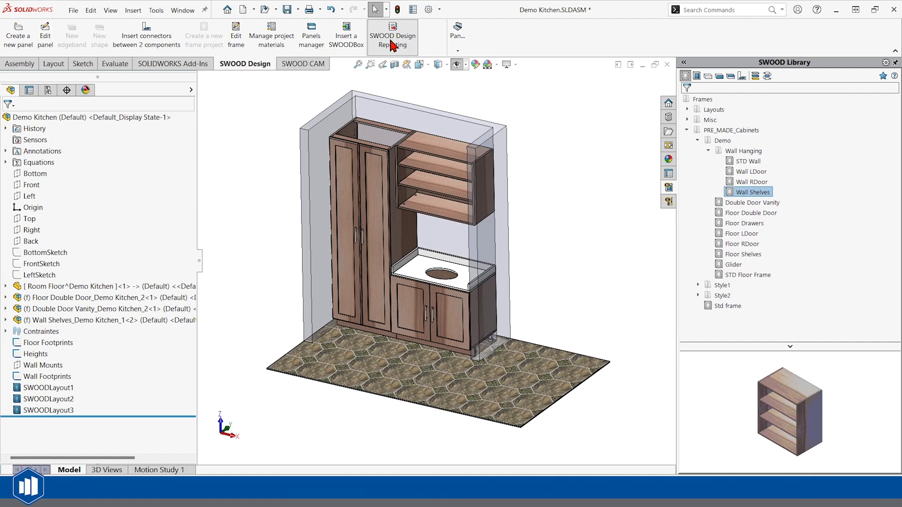
Run SWOOD Design Reporting, confirming Yes to clear the existing export directory
left_click(392, 37)
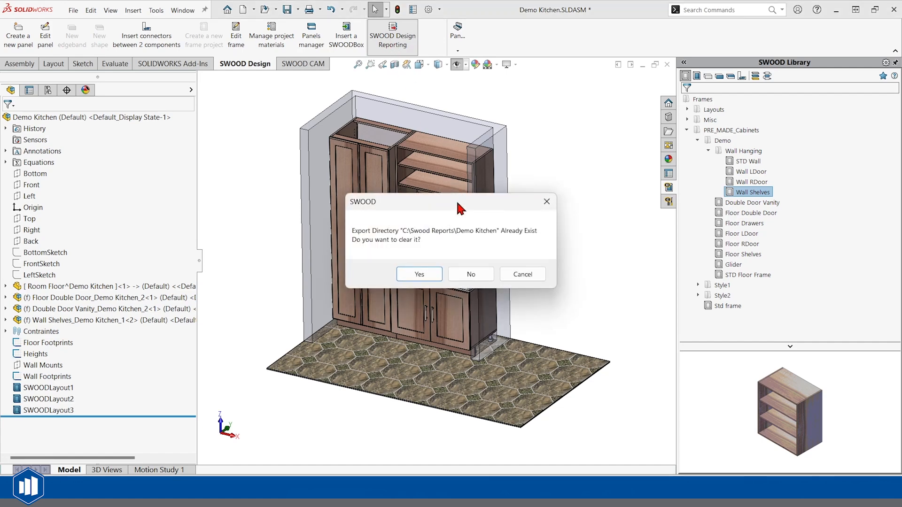
mouse_move(449, 266)
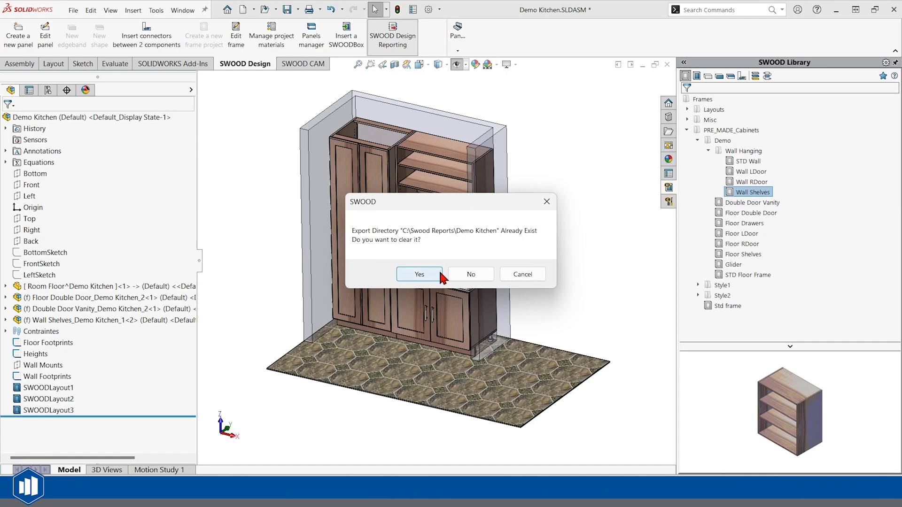
left_click(419, 274)
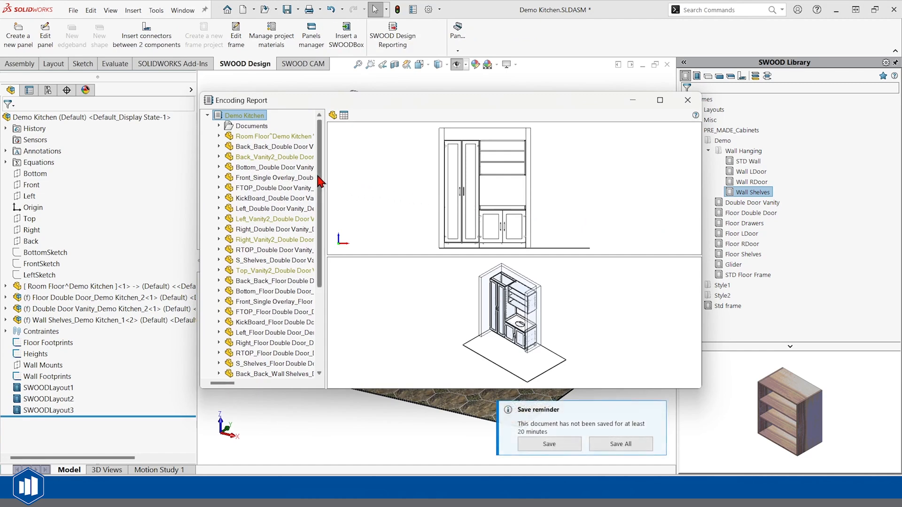
Open Home_Demo Kitchen.html from the report's Documents and maximize the browser
left_click(219, 126)
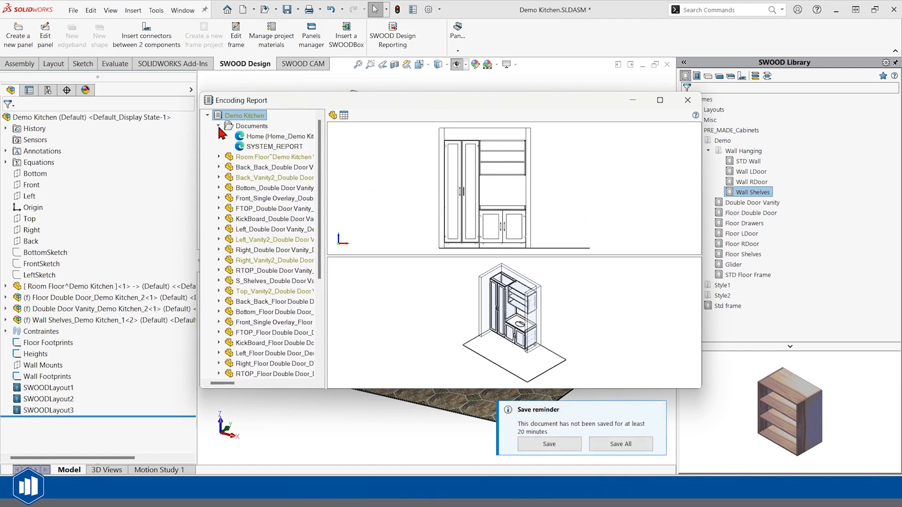
left_click(275, 137)
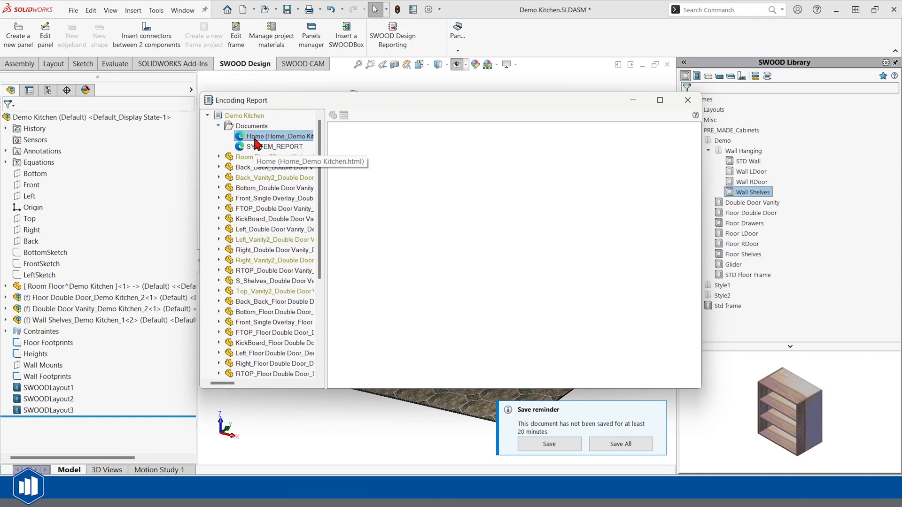
left_click(260, 137)
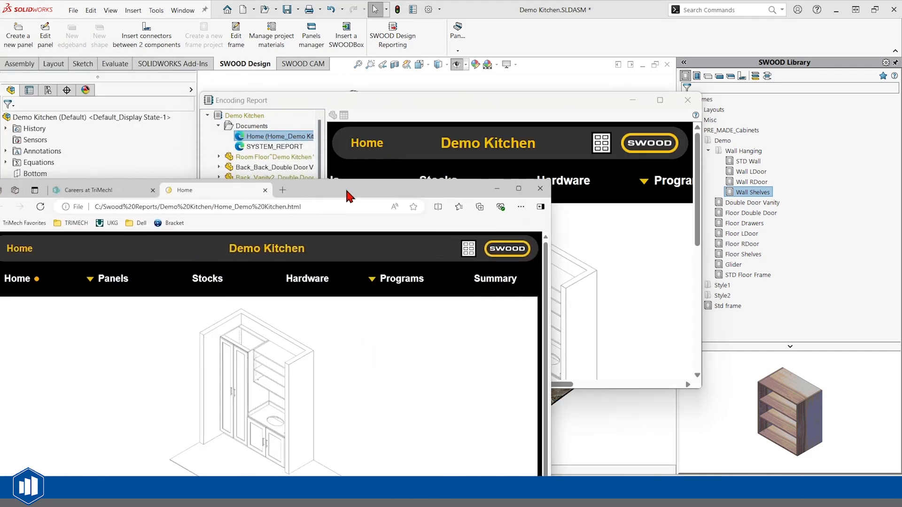
left_click(518, 189)
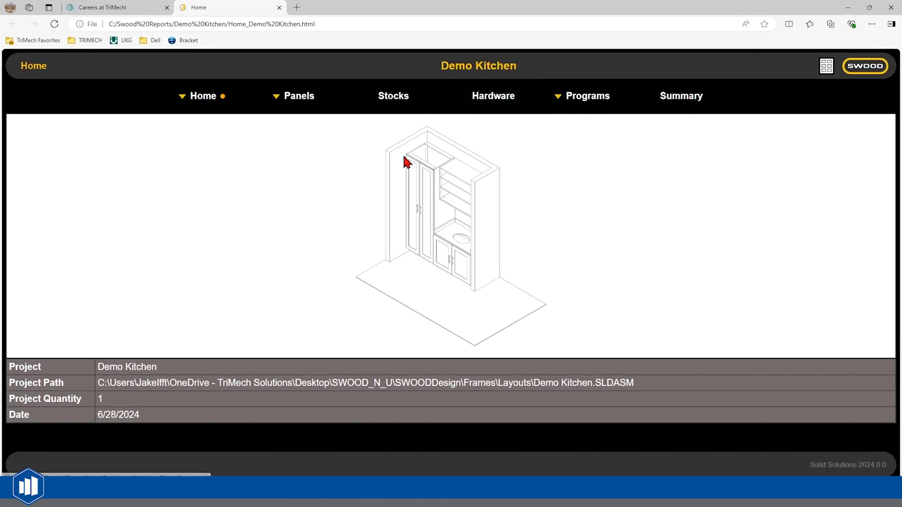
mouse_move(402, 177)
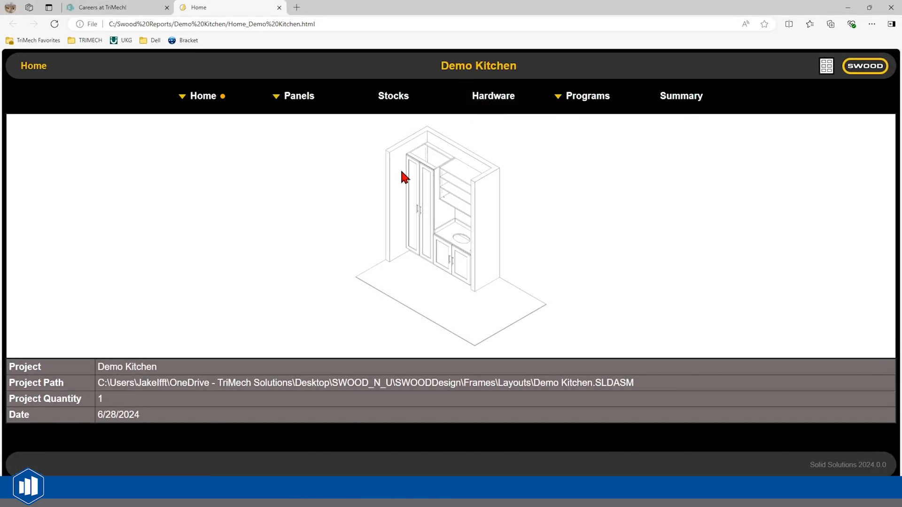
mouse_move(391, 183)
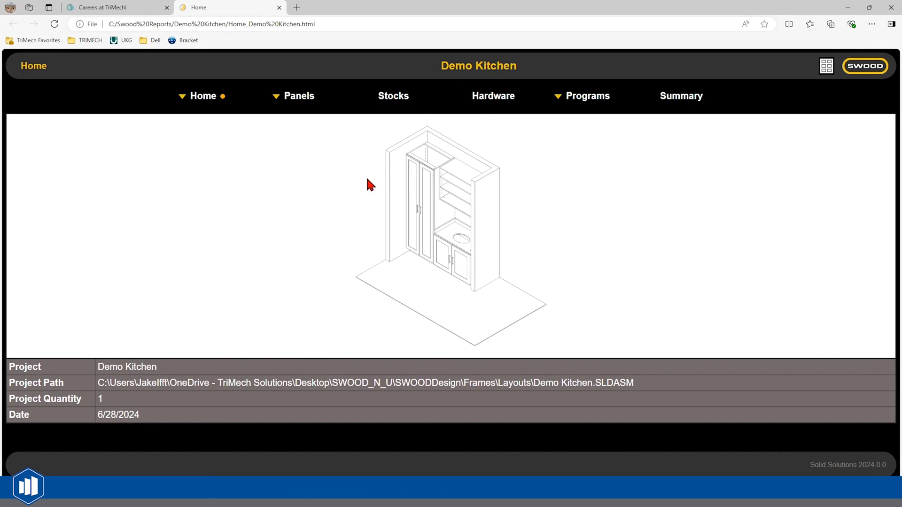
mouse_move(348, 185)
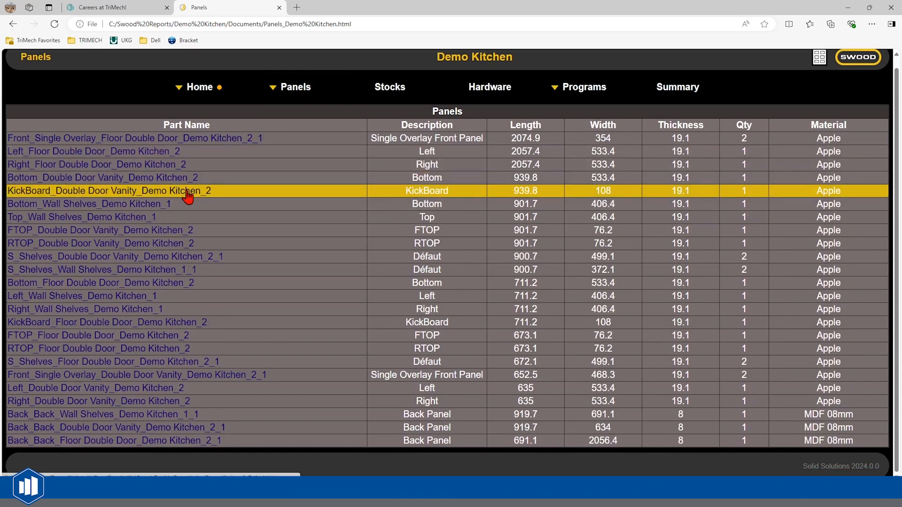
mouse_move(463, 216)
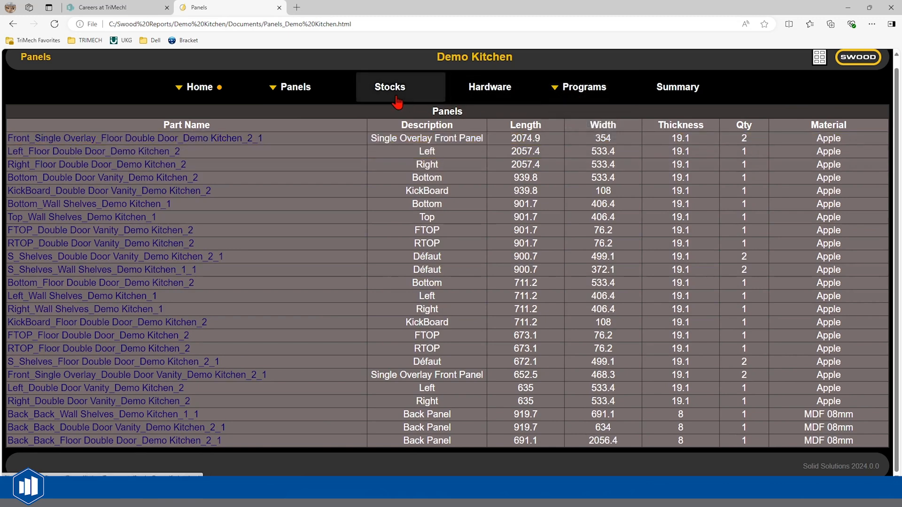
Browse the report's Stocks and Summary pages, ending on Programs
left_click(390, 86)
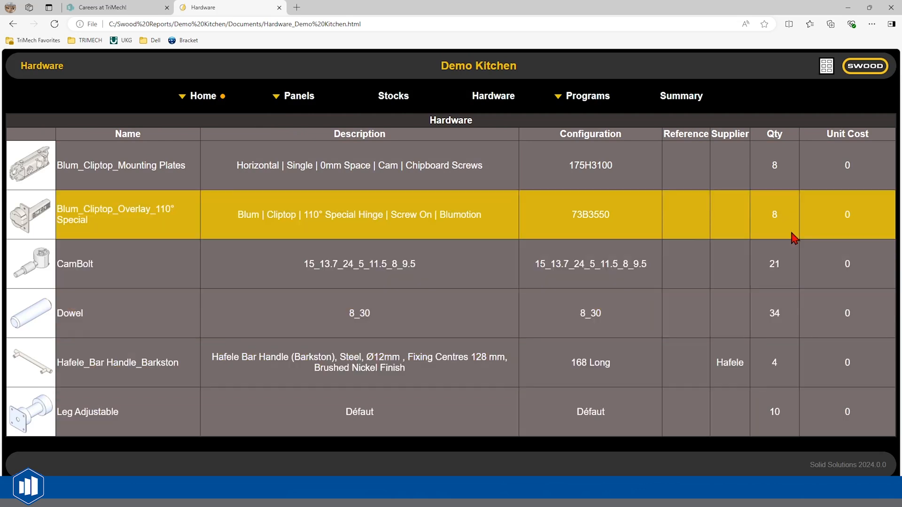
mouse_move(783, 219)
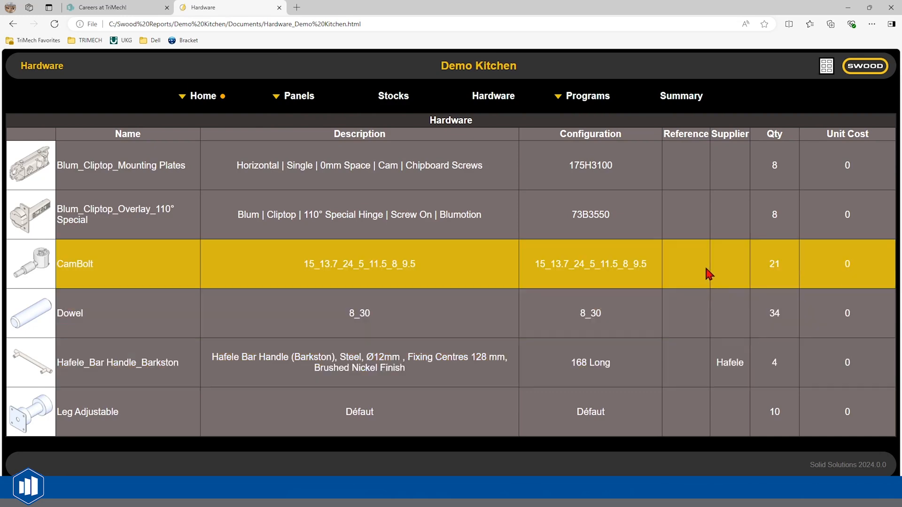
left_click(680, 96)
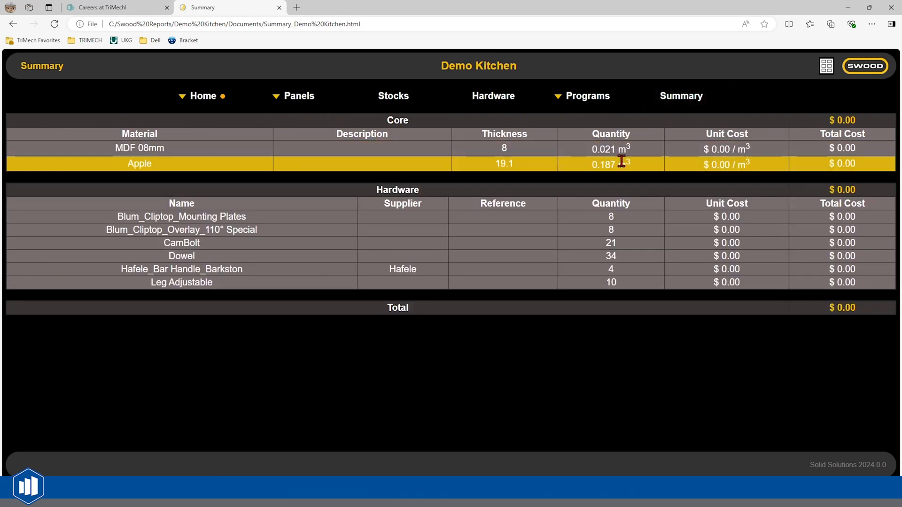
left_click(610, 282)
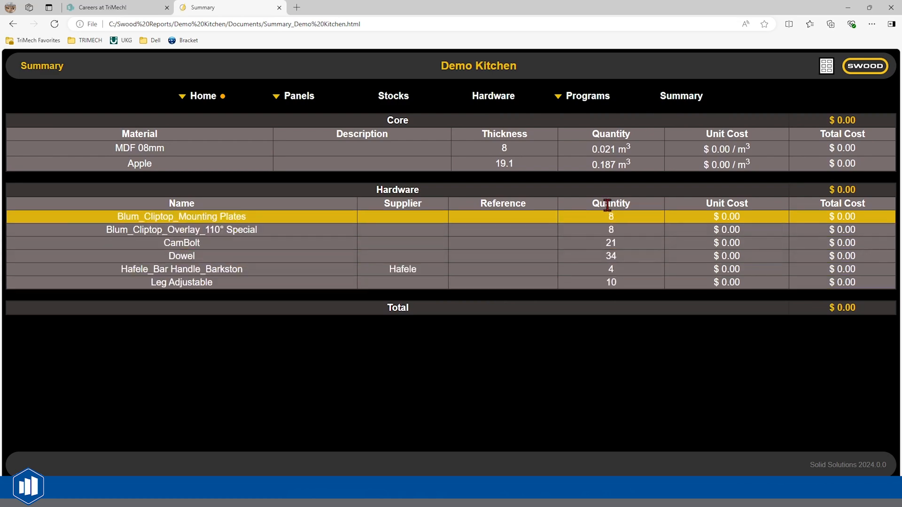
left_click(587, 96)
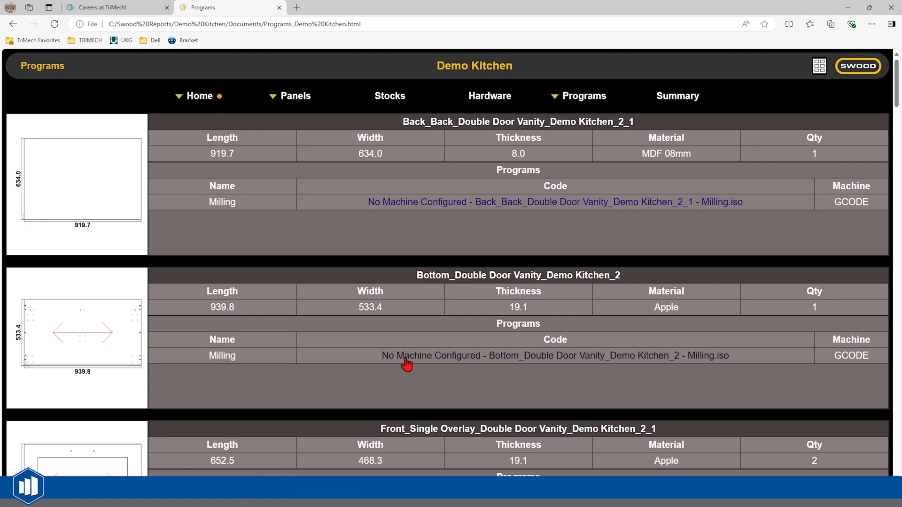
Open 'Bottom_Double Door Vanity_Demo Kitchen_2 - Milling.iso' and scroll through its code
left_click(430, 355)
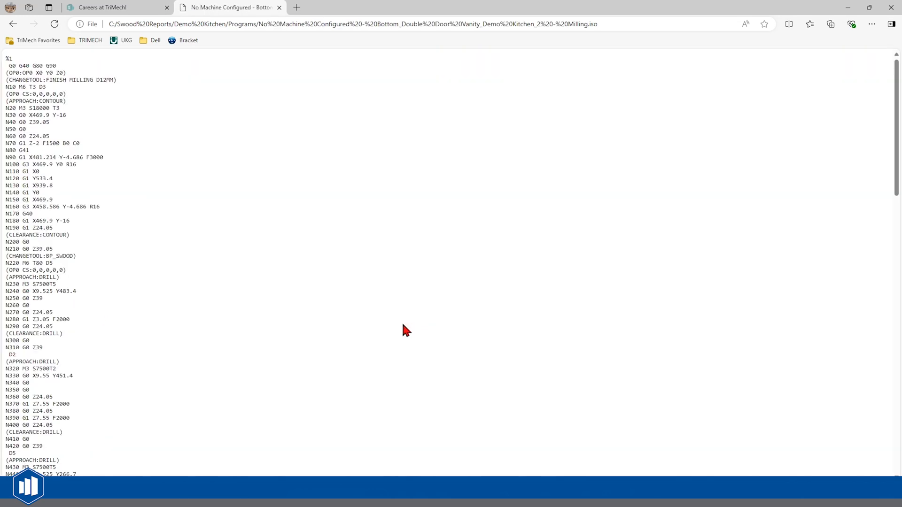
scroll("down", 3)
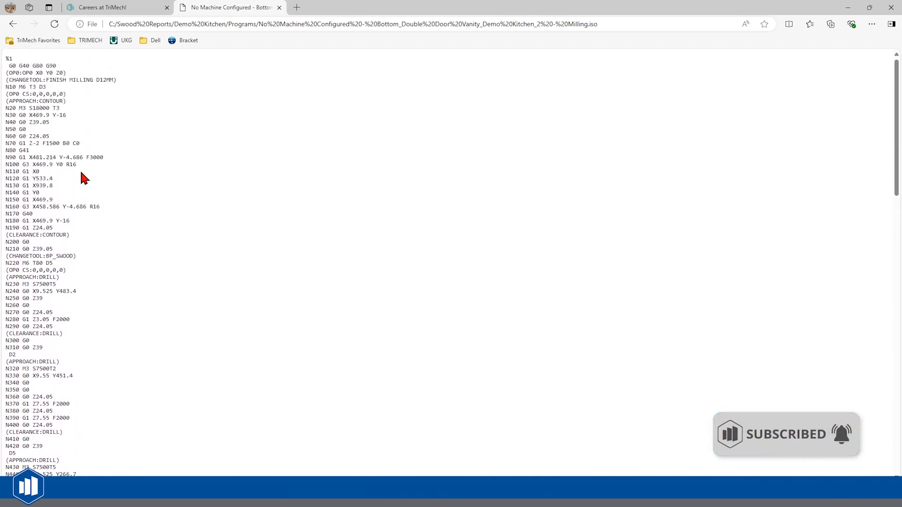
mouse_move(849, 7)
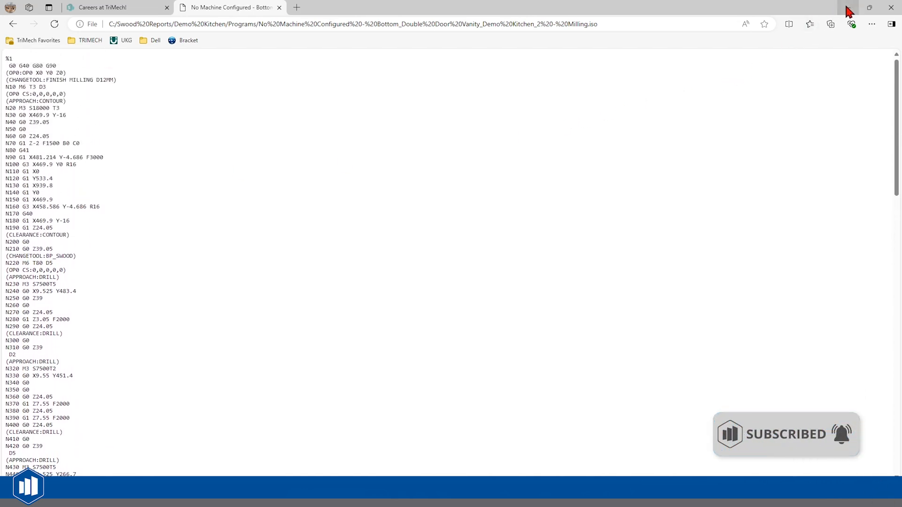